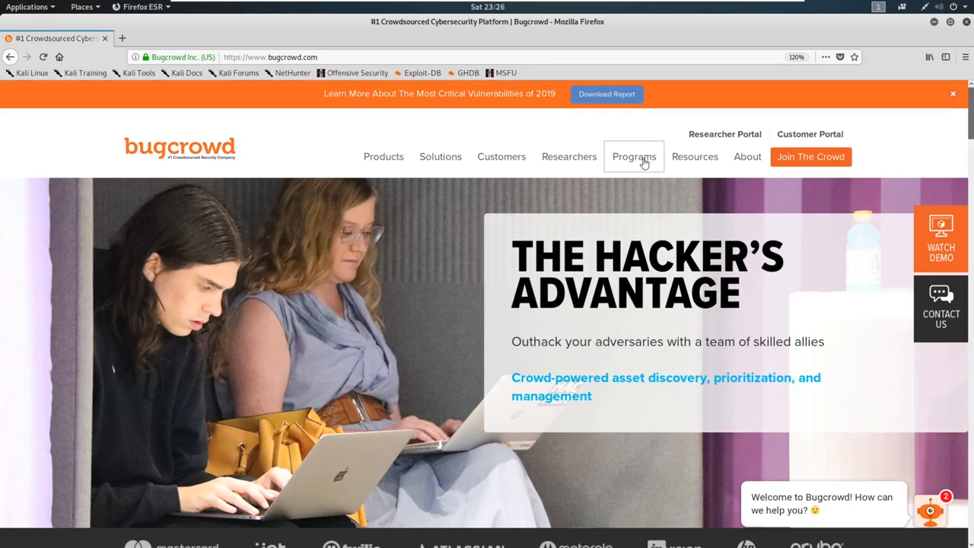
pyautogui.moveTo(253, 70)
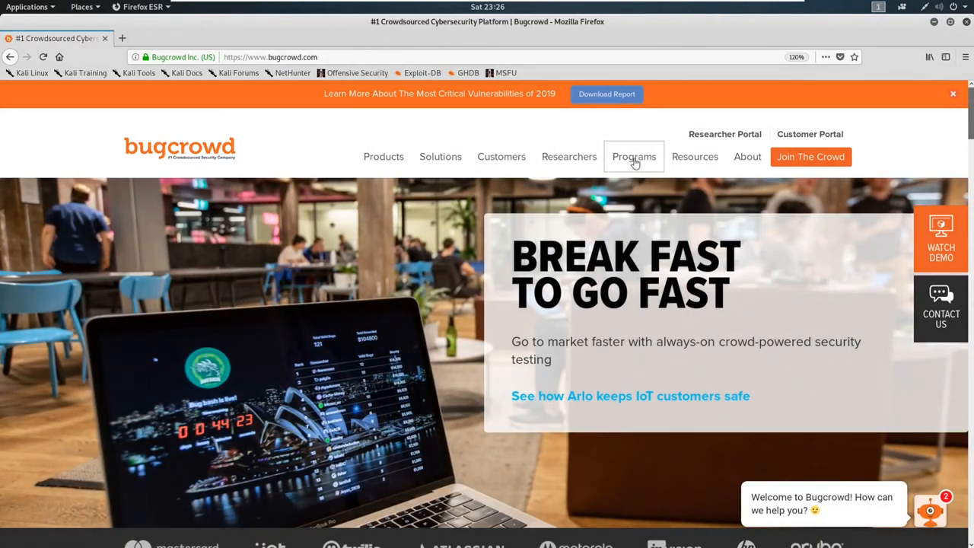
# Open Bugcrowd's Programs directory listing 109 bug bounty programs
pyautogui.click(634, 156)
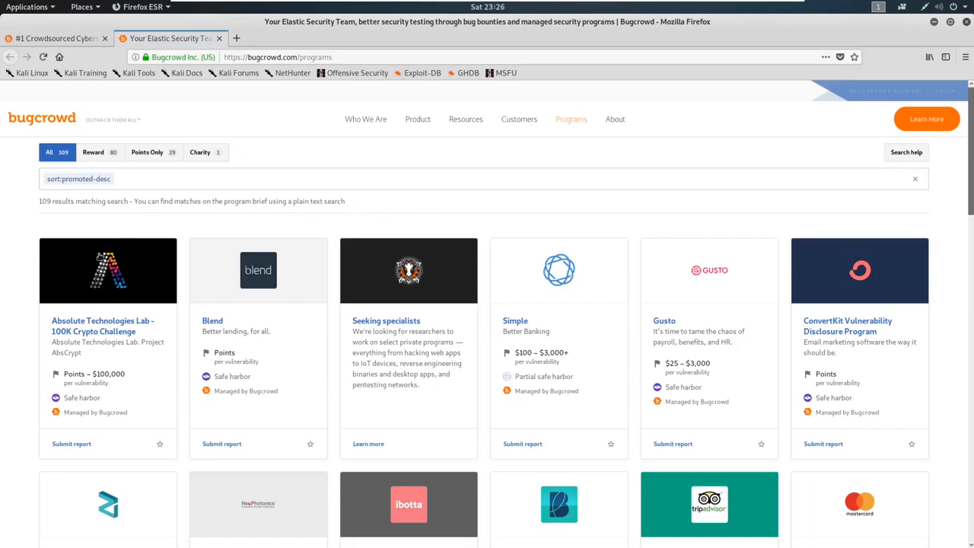
pyautogui.moveTo(607, 248)
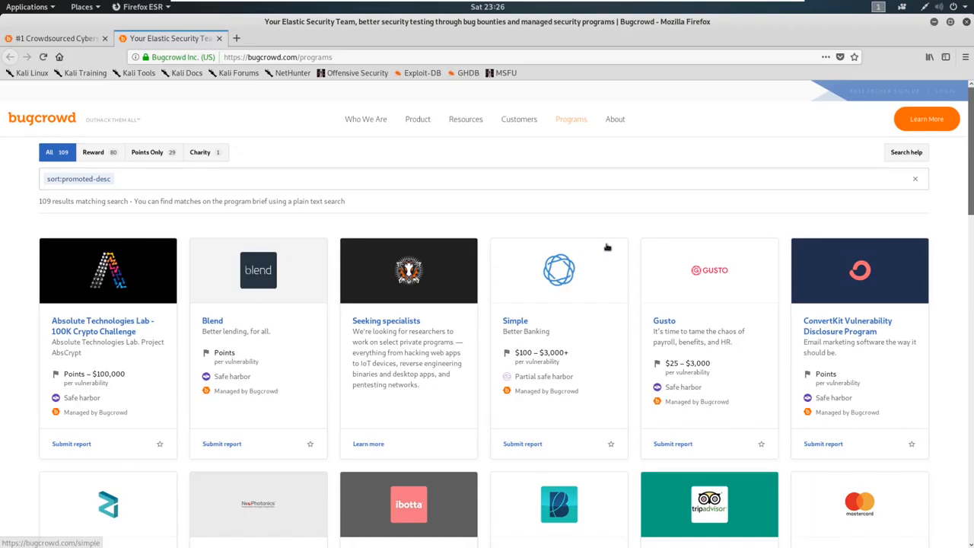
# Load more programs such as Bitdefender, Algorand and Cloudinary, then browse back to the top
pyautogui.scroll(-3)
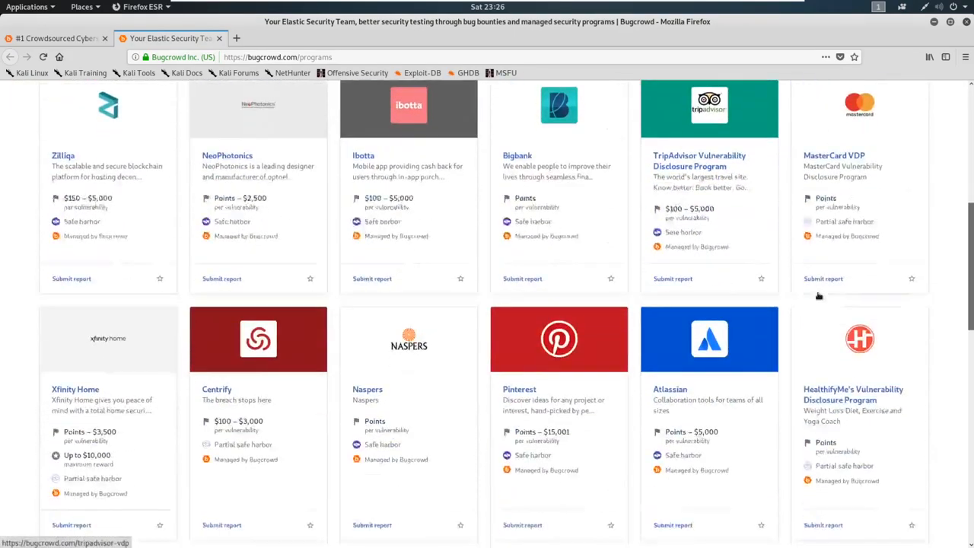
pyautogui.scroll(-3)
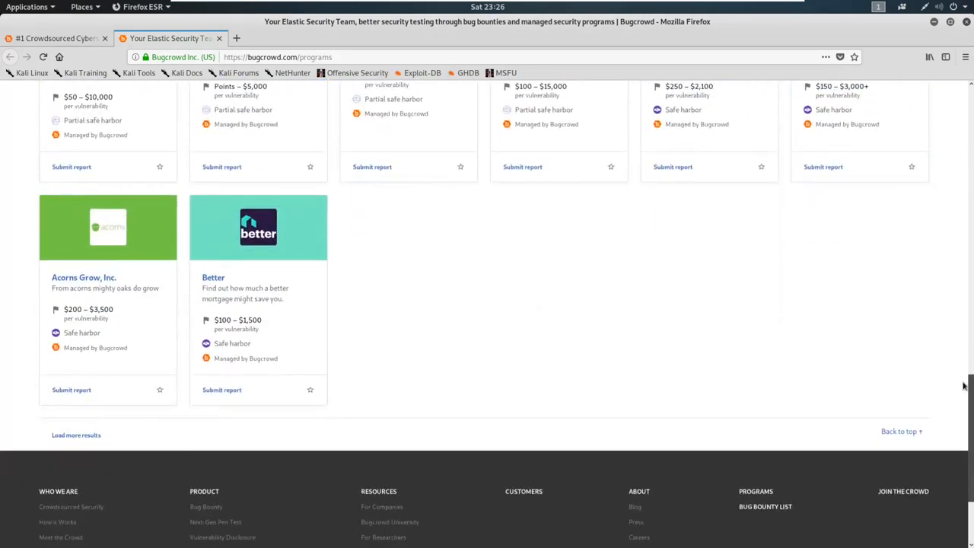
pyautogui.scroll(3)
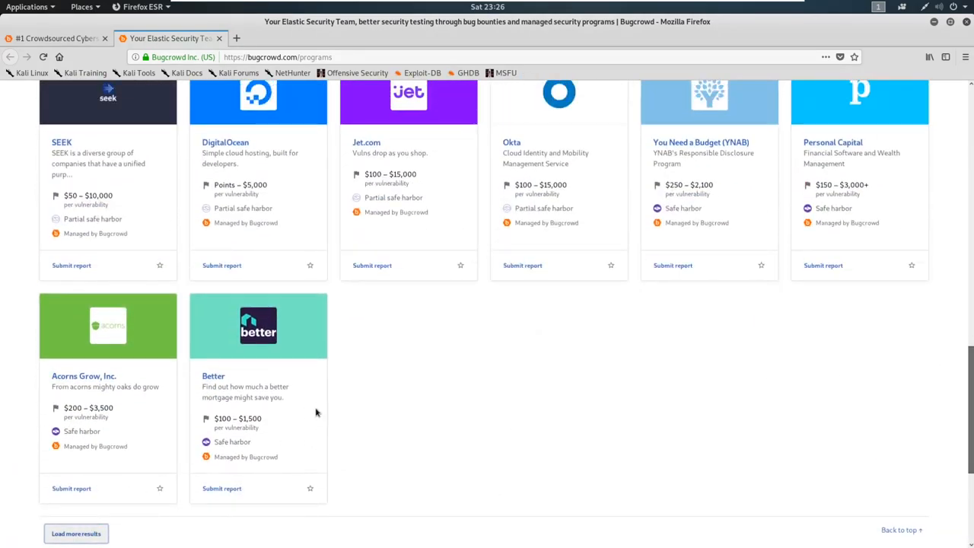
pyautogui.click(75, 533)
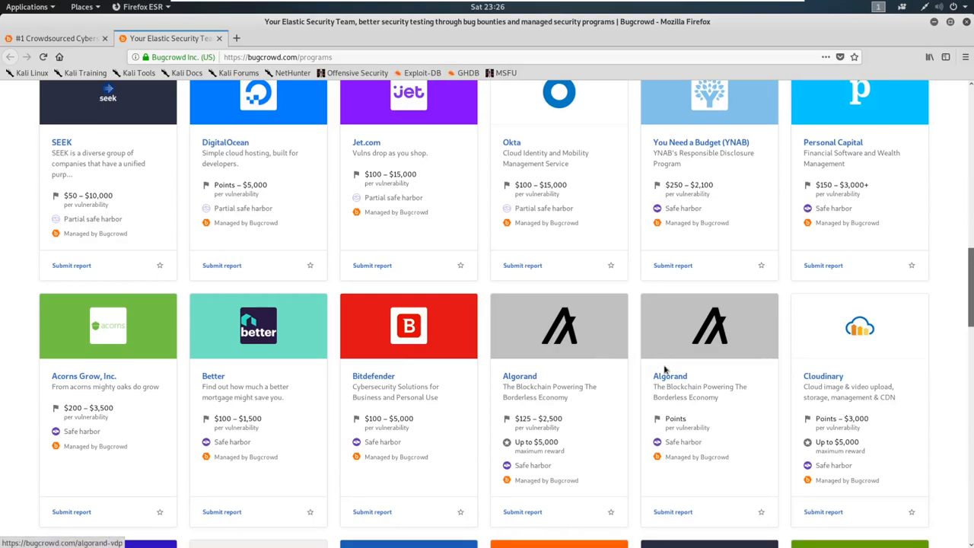
pyautogui.scroll(3)
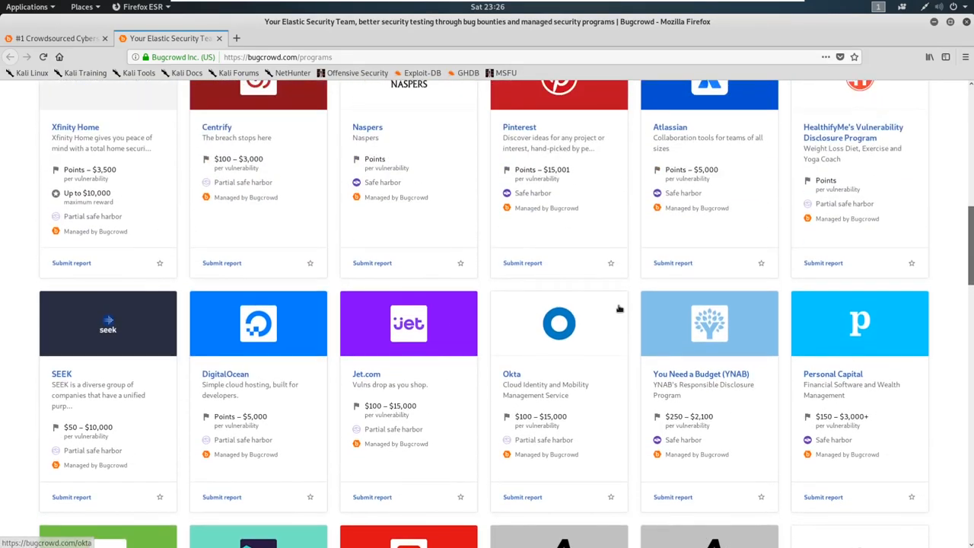
pyautogui.scroll(3)
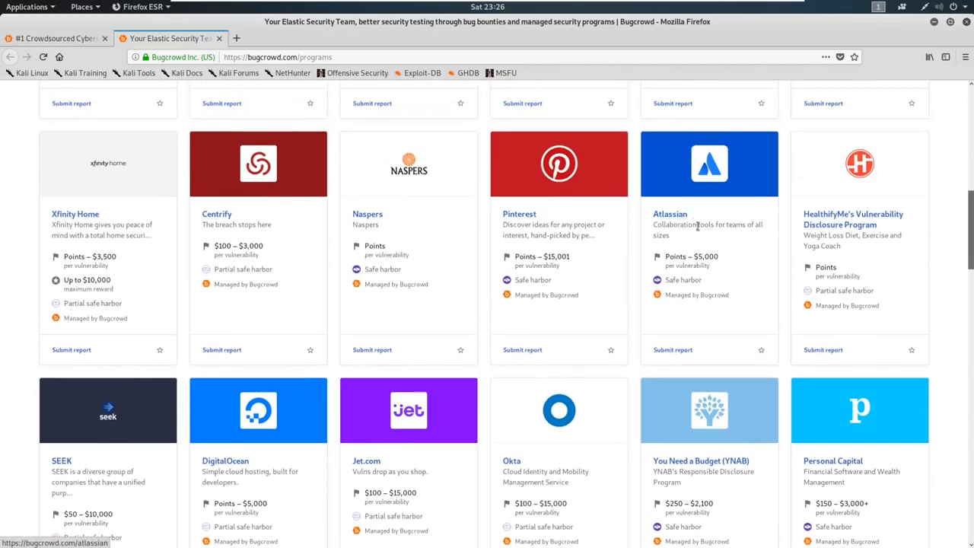
pyautogui.scroll(3)
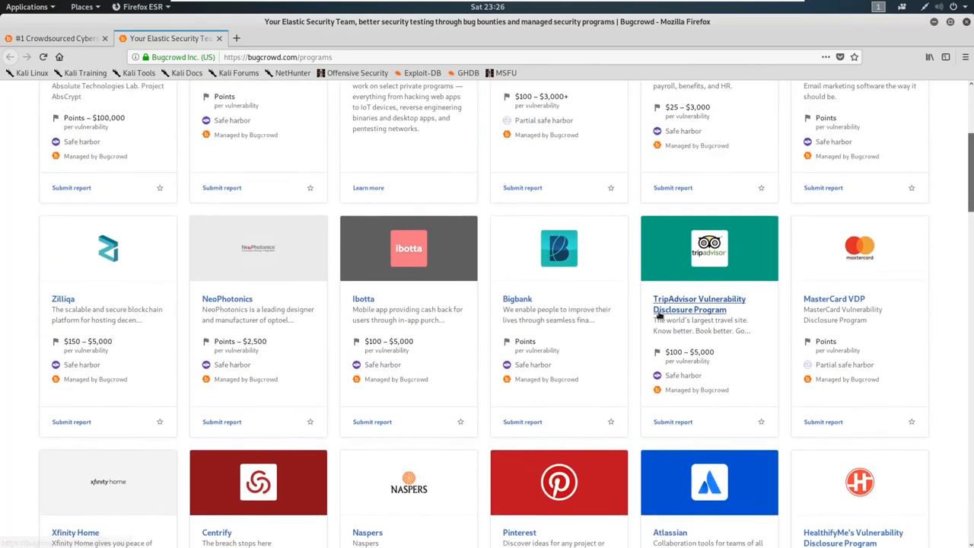
pyautogui.scroll(3)
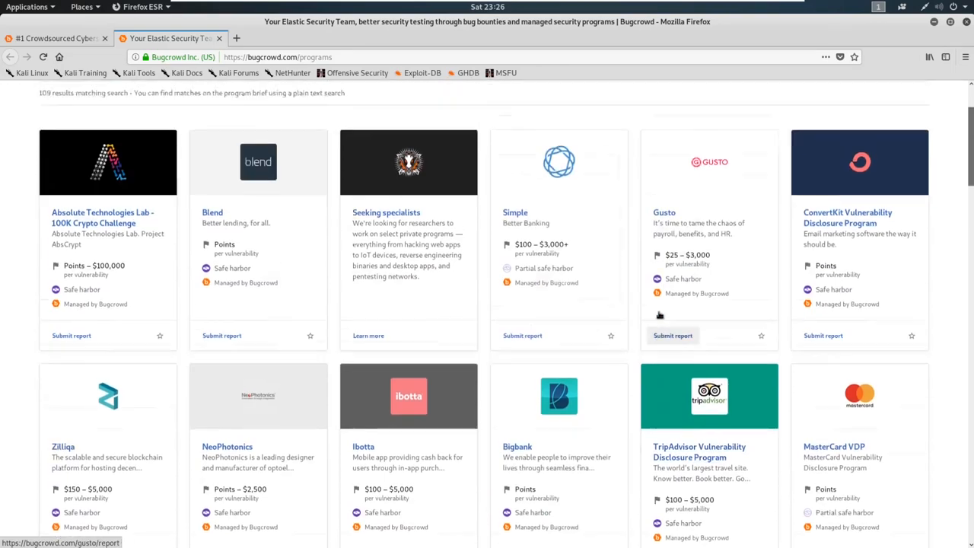
pyautogui.scroll(3)
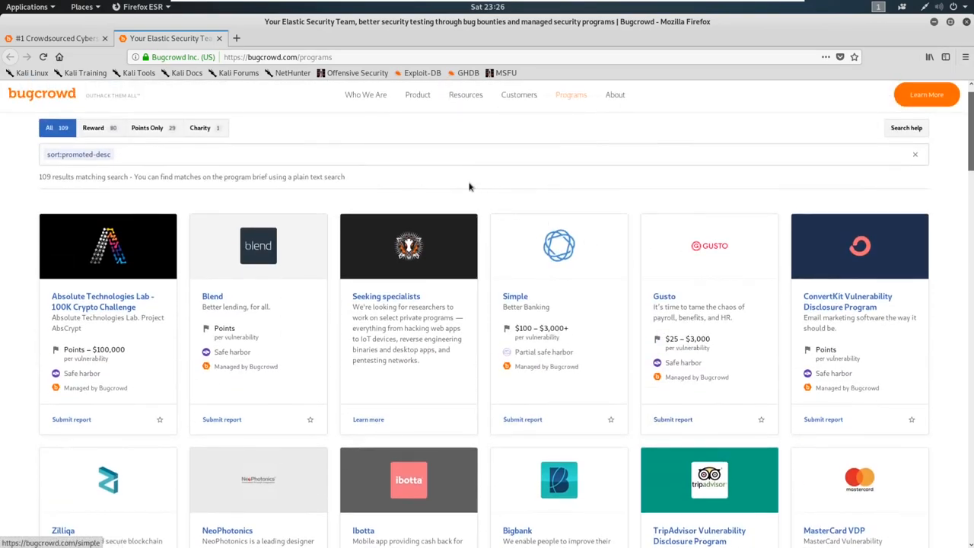
pyautogui.moveTo(270, 138)
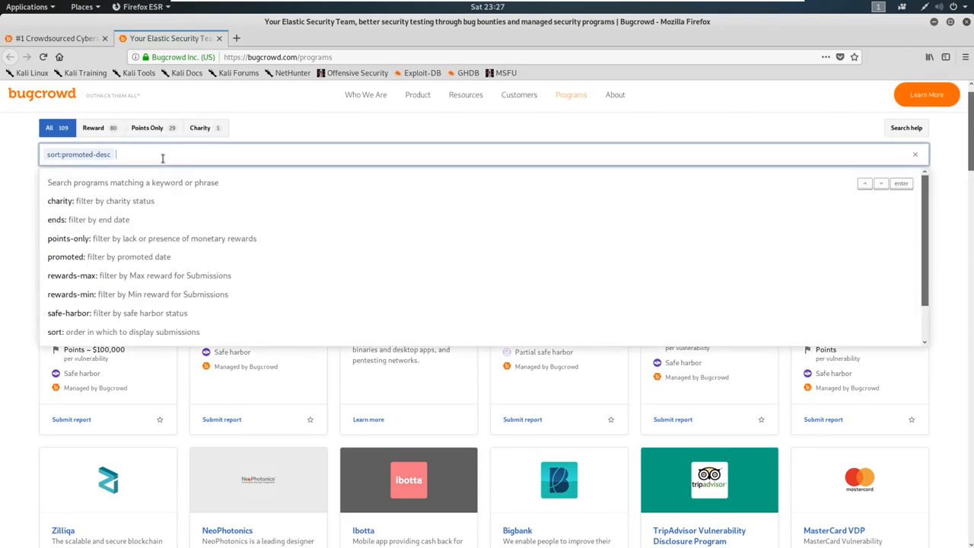
pyautogui.moveTo(161, 161)
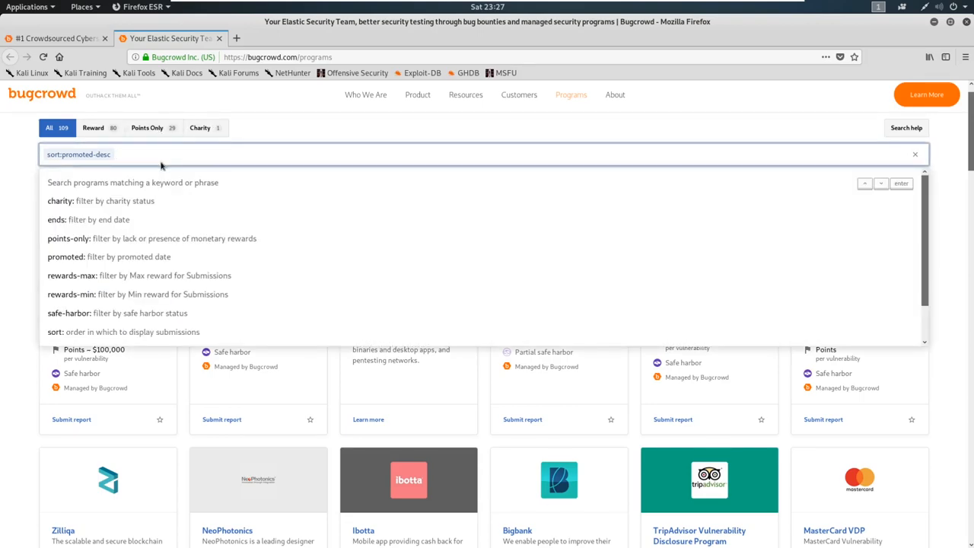
pyautogui.moveTo(116, 123)
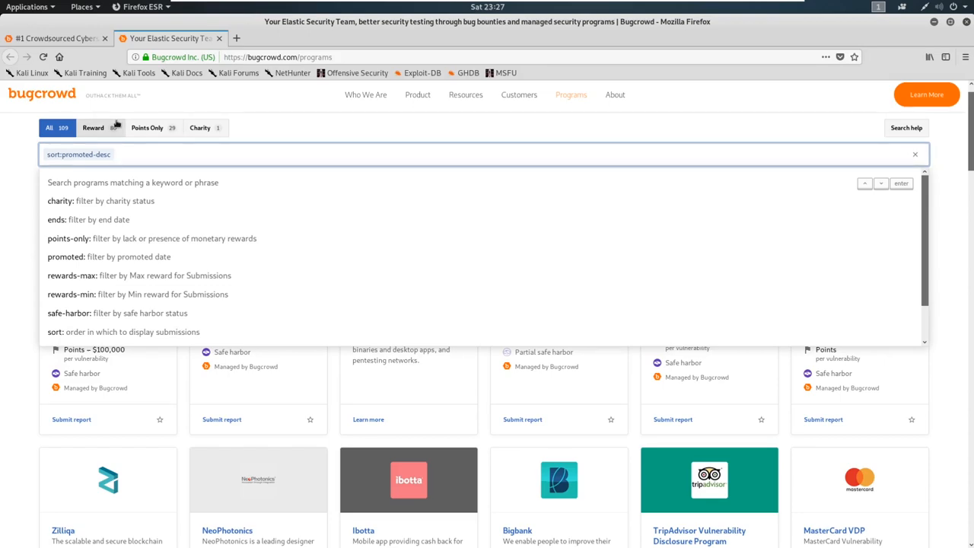
# Search the program listing for 'tesla' to show the $100–$15,000 Tesla program
pyautogui.write('tesla')
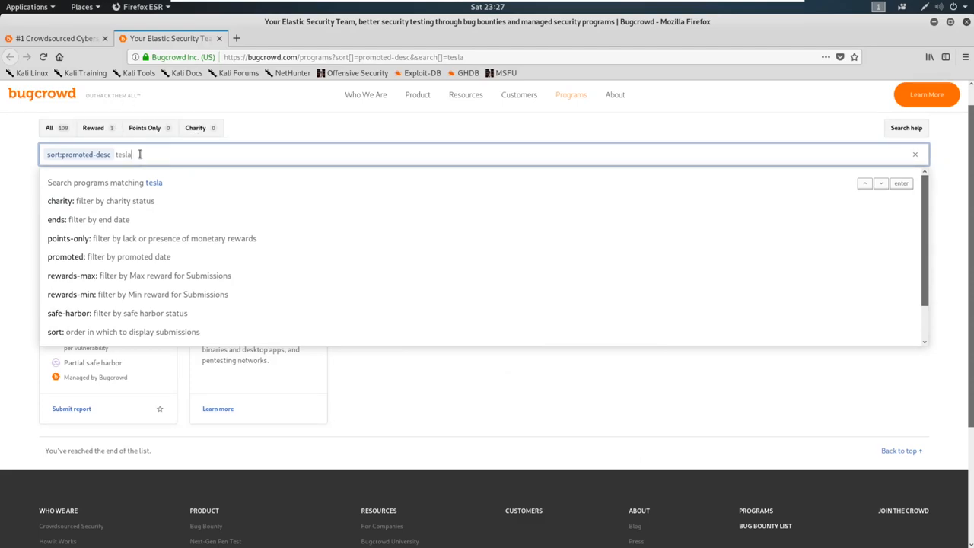
pyautogui.press('Return')
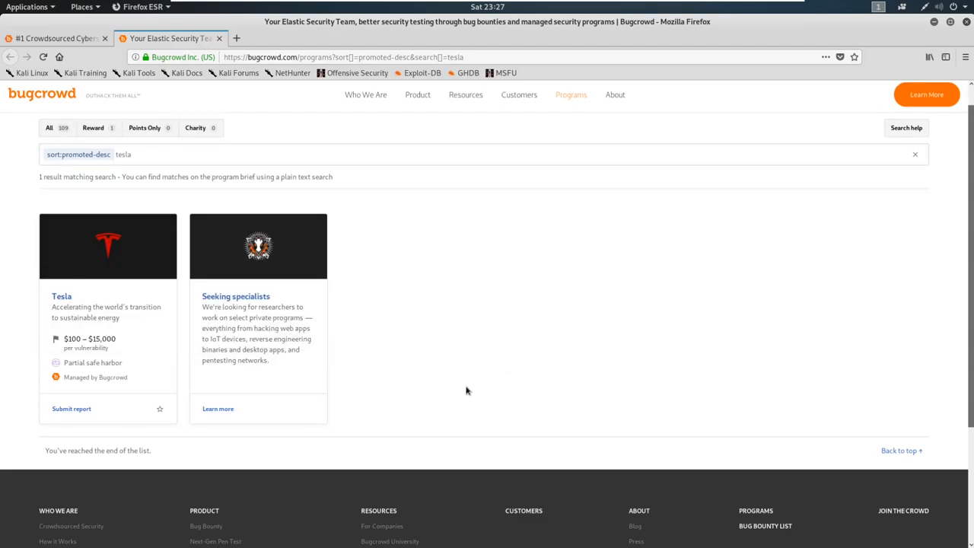
pyautogui.moveTo(97, 236)
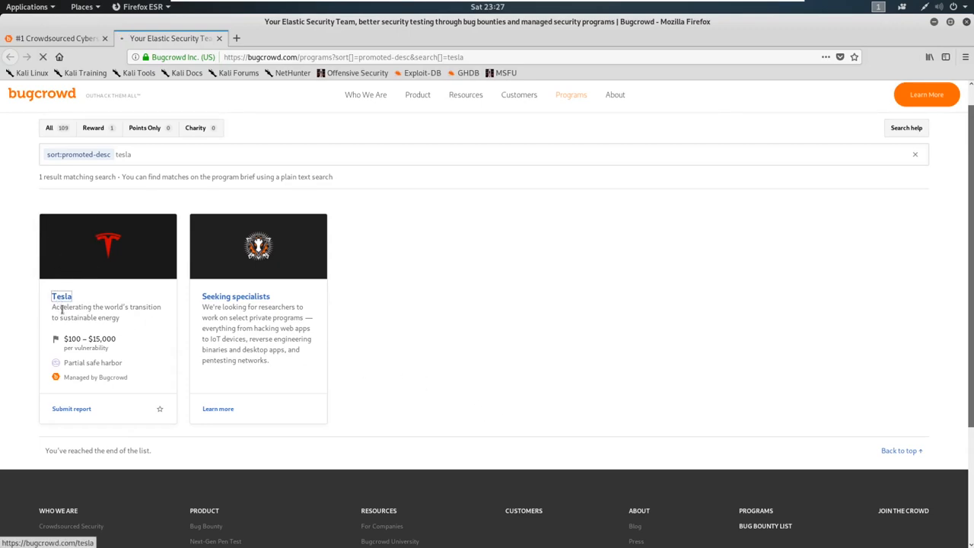
# Open Tesla's program page and scroll past the disclosure guidelines to the Targets section
pyautogui.click(61, 296)
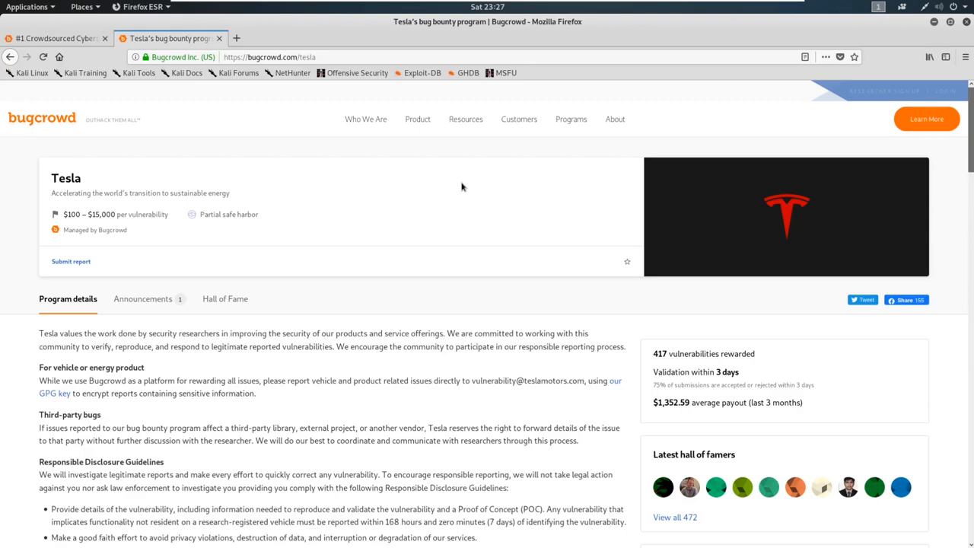
pyautogui.moveTo(358, 260)
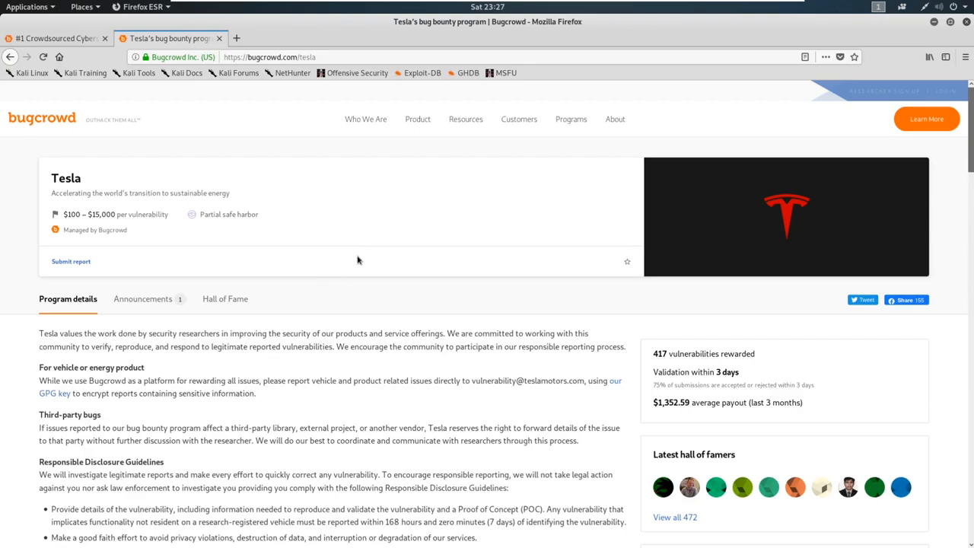
pyautogui.scroll(-3)
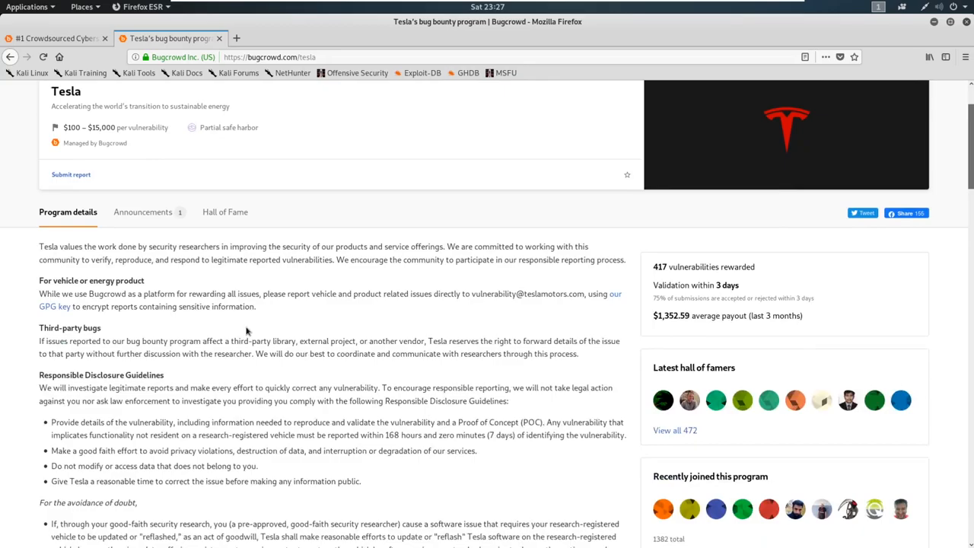
pyautogui.scroll(-3)
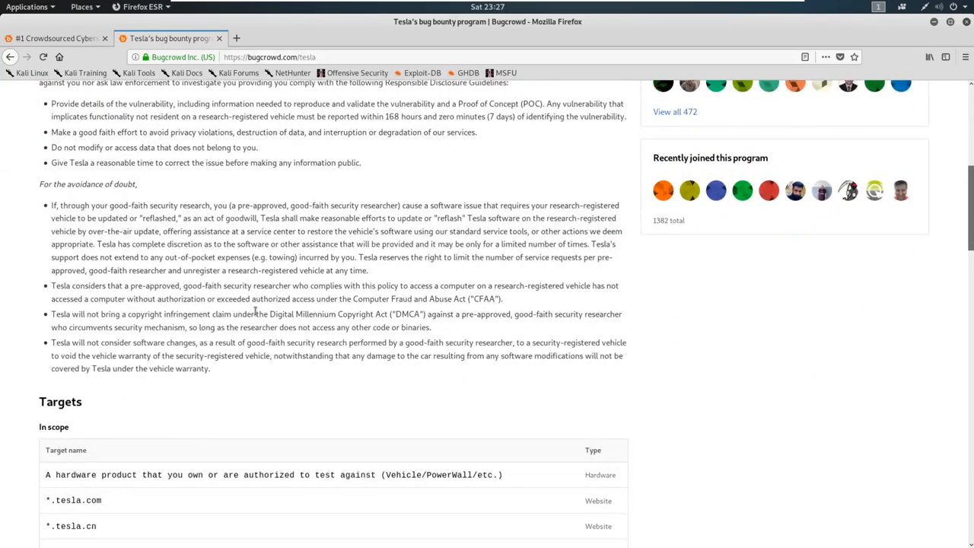
pyautogui.scroll(-3)
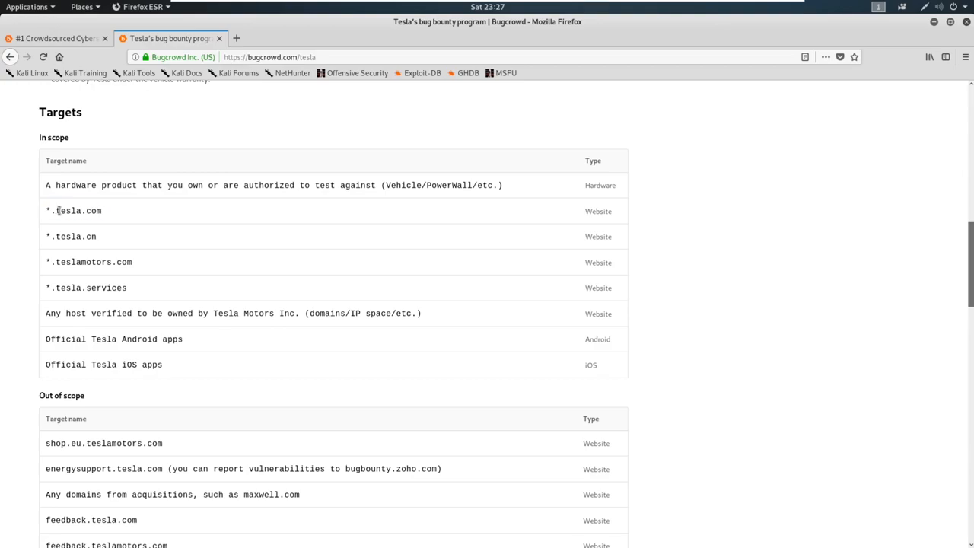
pyautogui.doubleClick(70, 236)
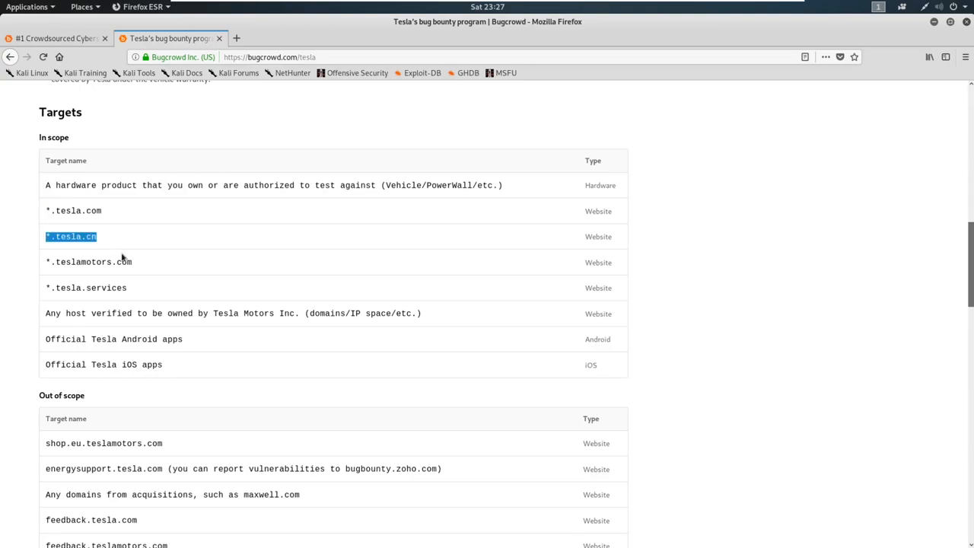
pyautogui.click(83, 185)
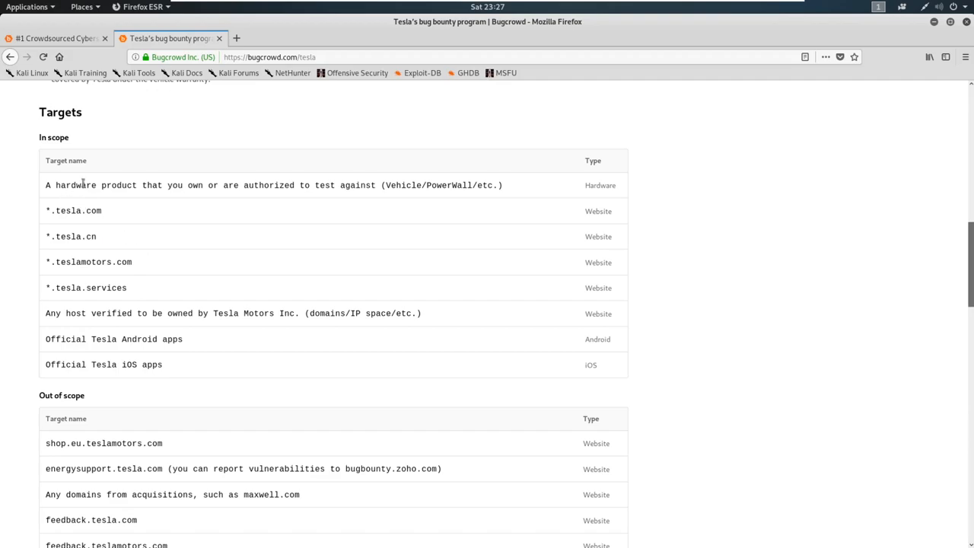
pyautogui.moveTo(128, 204)
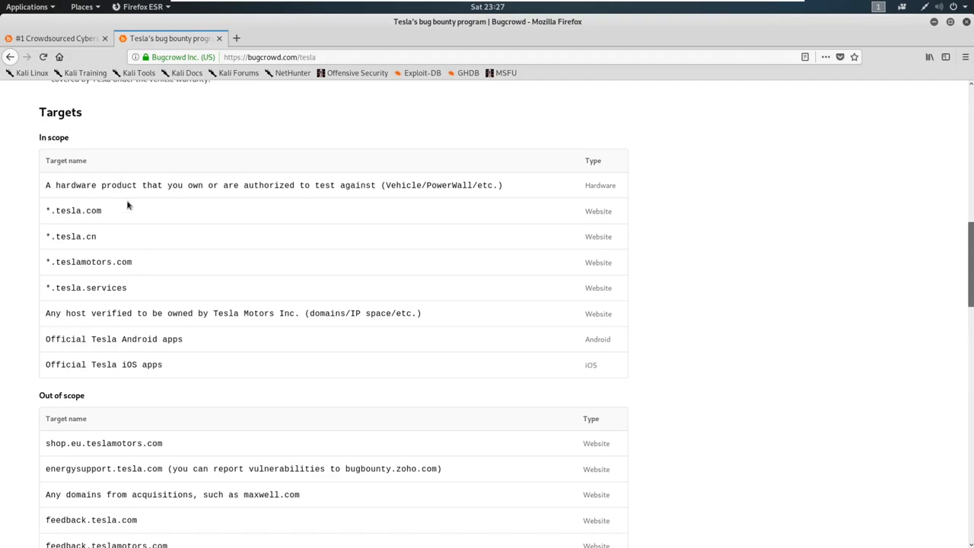
# Review out-of-scope targets like shop.eu.teslamotors.com by highlighting entries, then clear the selection
pyautogui.scroll(-3)
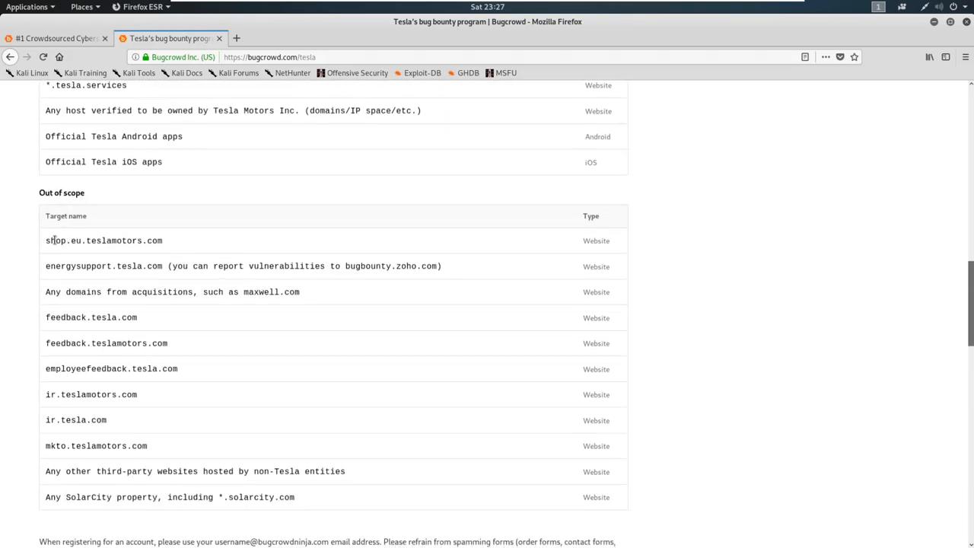
pyautogui.doubleClick(62, 192)
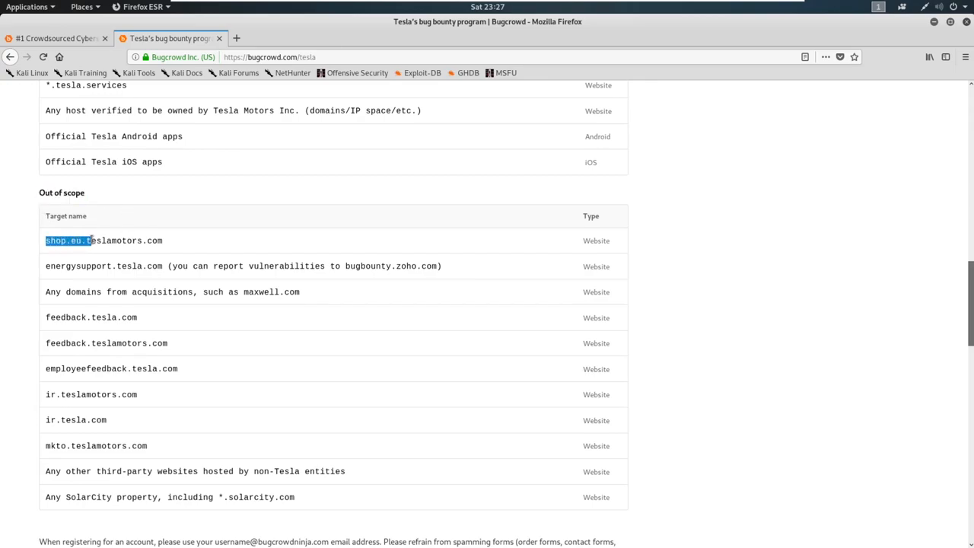
pyautogui.doubleClick(103, 241)
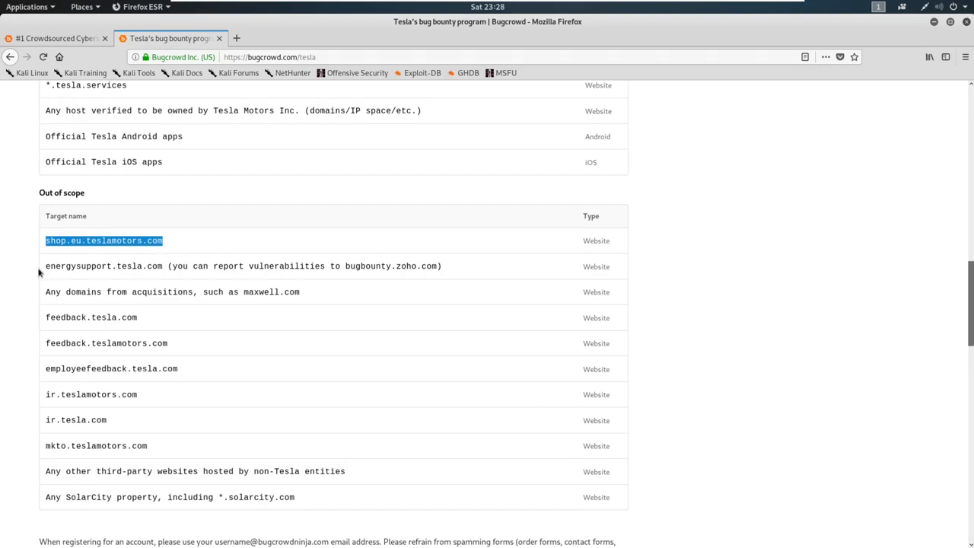
pyautogui.doubleClick(103, 266)
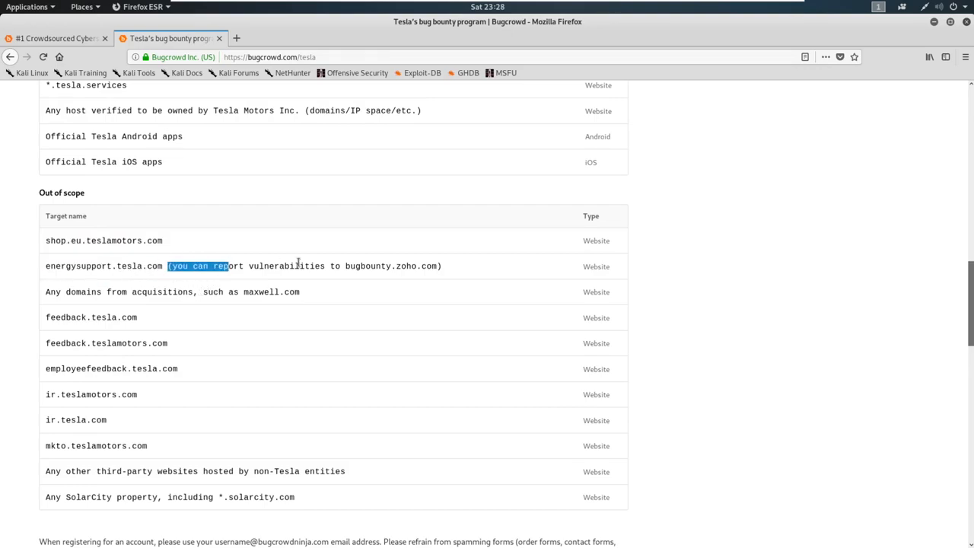
pyautogui.click(206, 276)
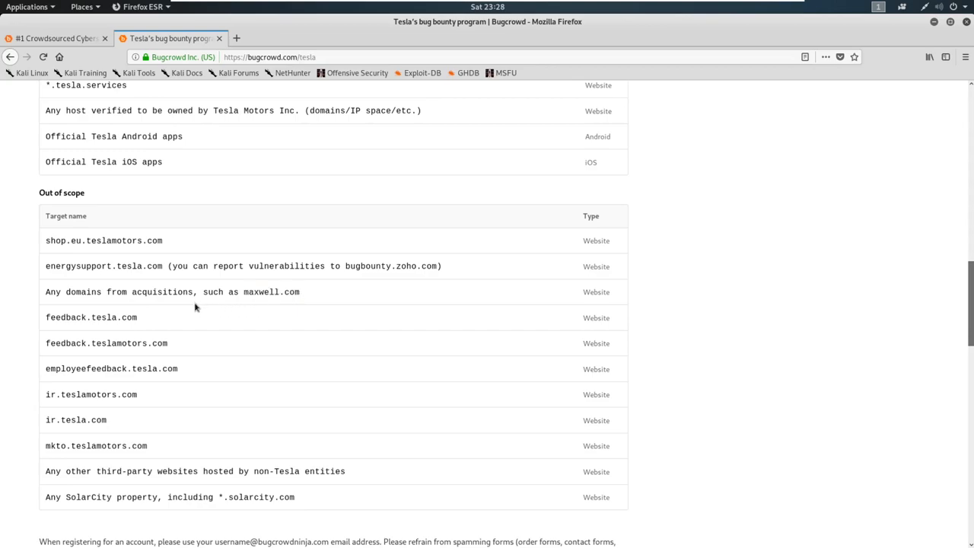
pyautogui.moveTo(46, 317)
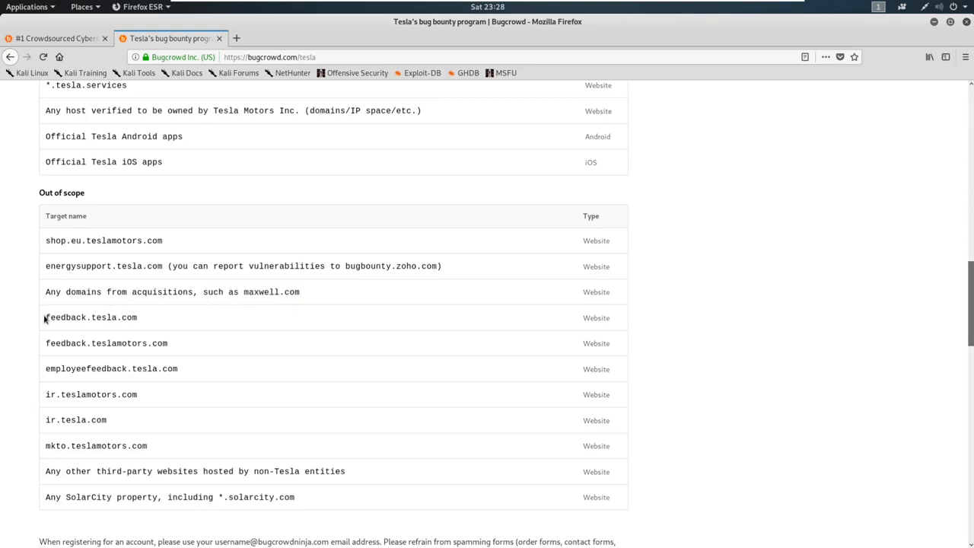
pyautogui.moveTo(195, 403)
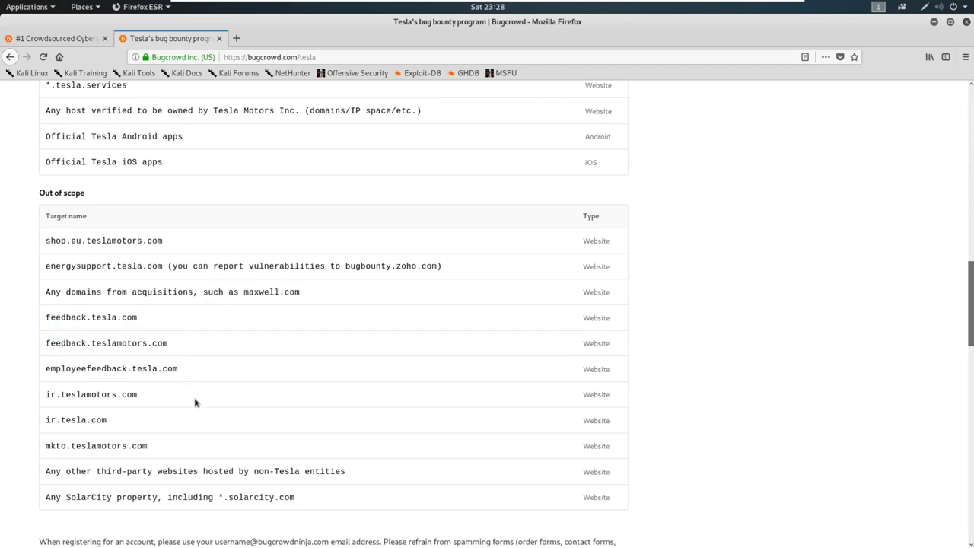
# Scroll up to the Targets heading and the research-policy terms above the in-scope list
pyautogui.scroll(3)
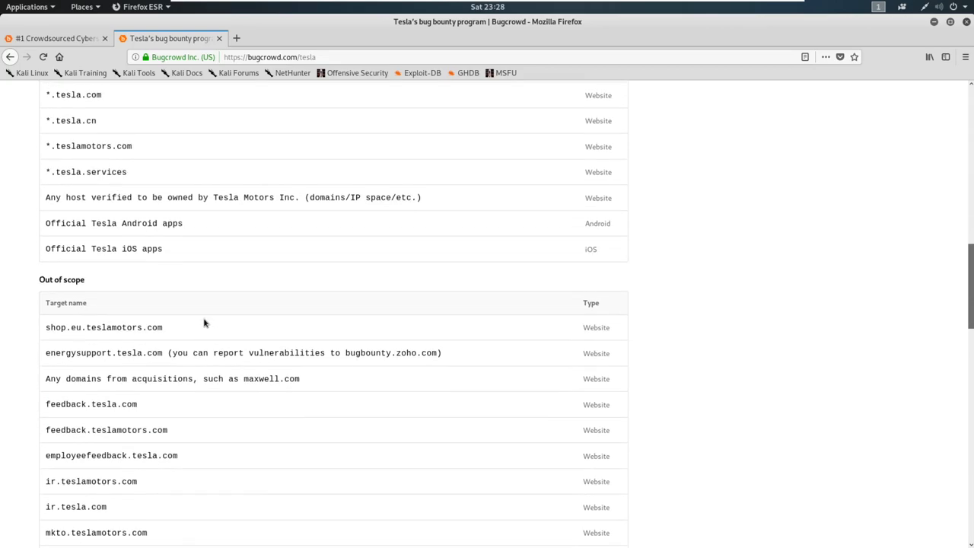
pyautogui.moveTo(221, 320)
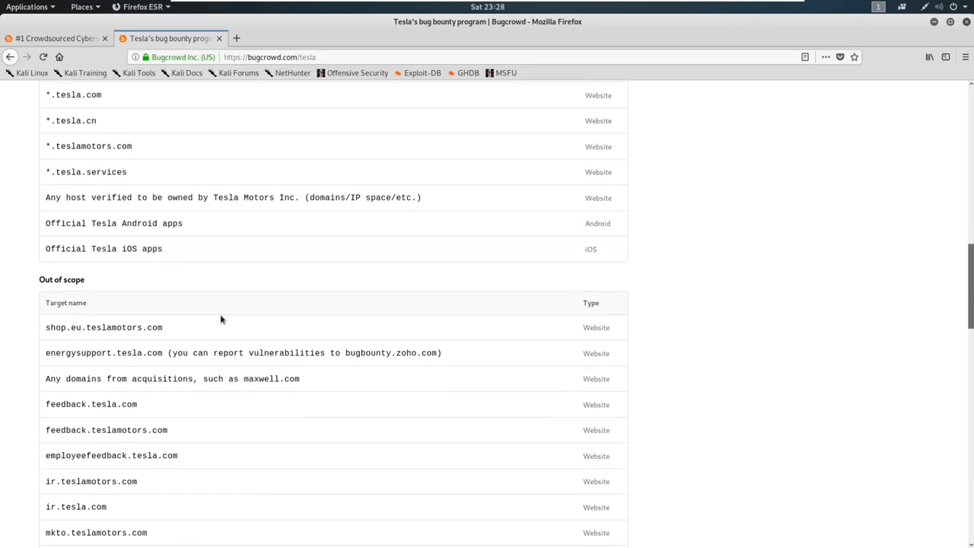
pyautogui.moveTo(244, 285)
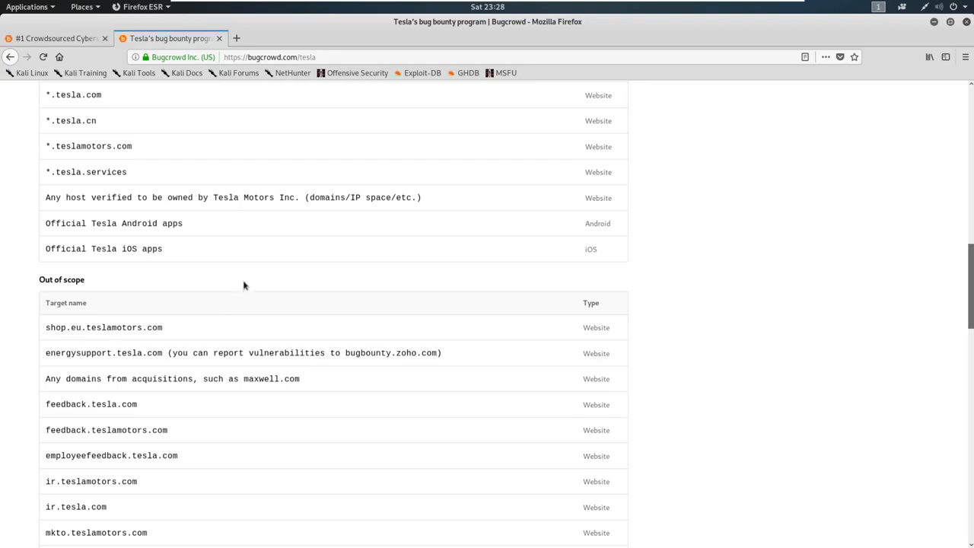
pyautogui.moveTo(229, 261)
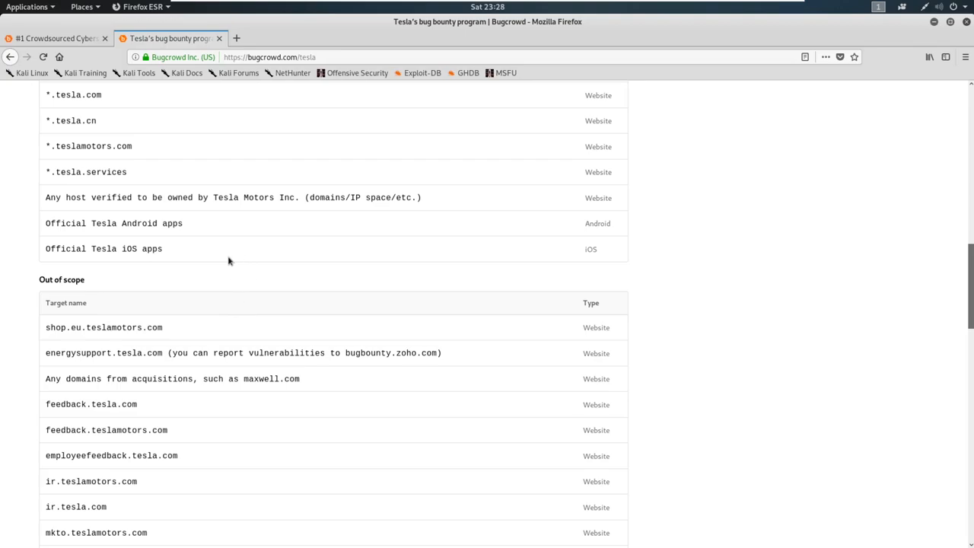
pyautogui.scroll(3)
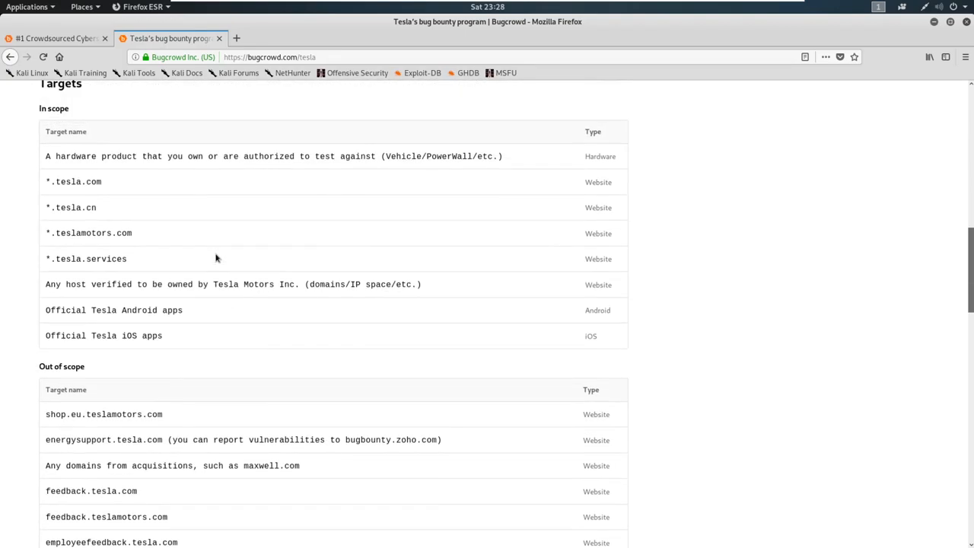
pyautogui.scroll(3)
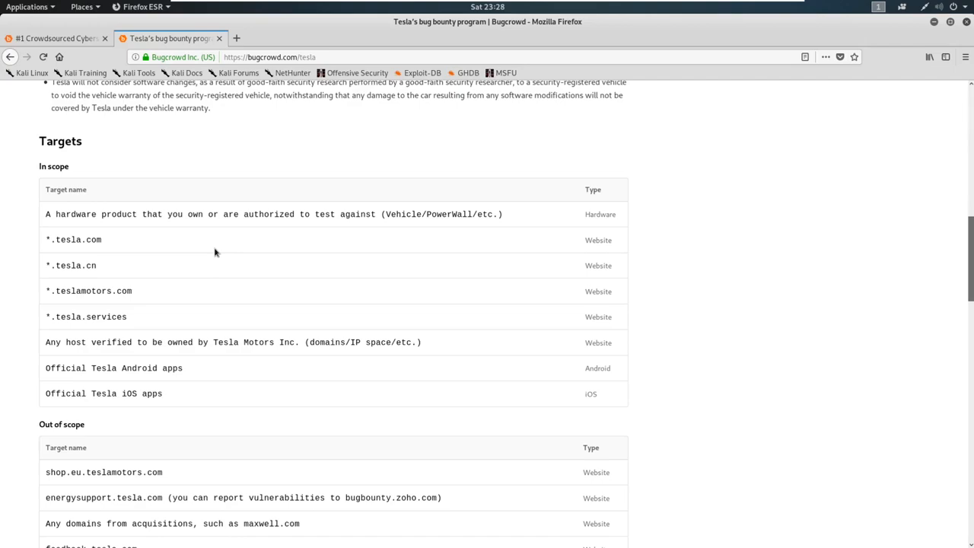
pyautogui.scroll(3)
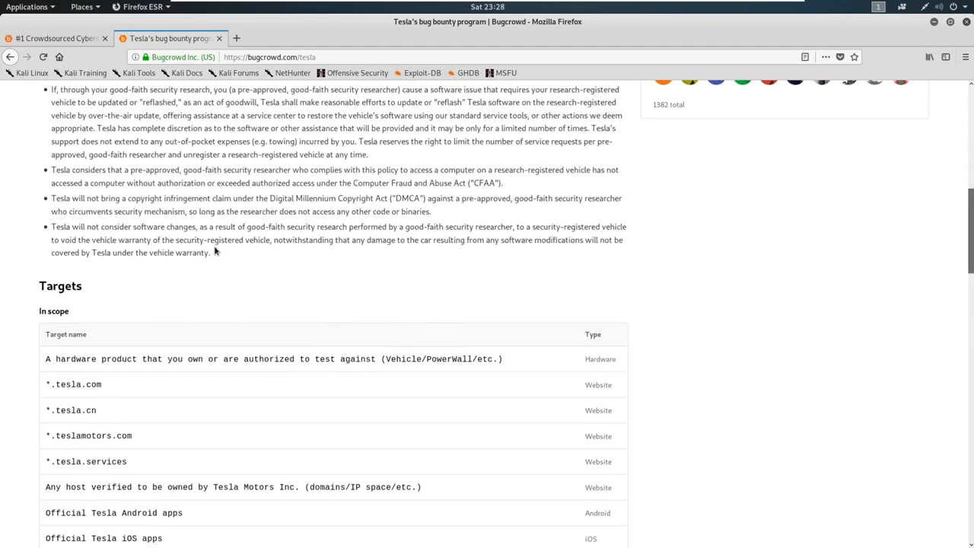
pyautogui.moveTo(215, 245)
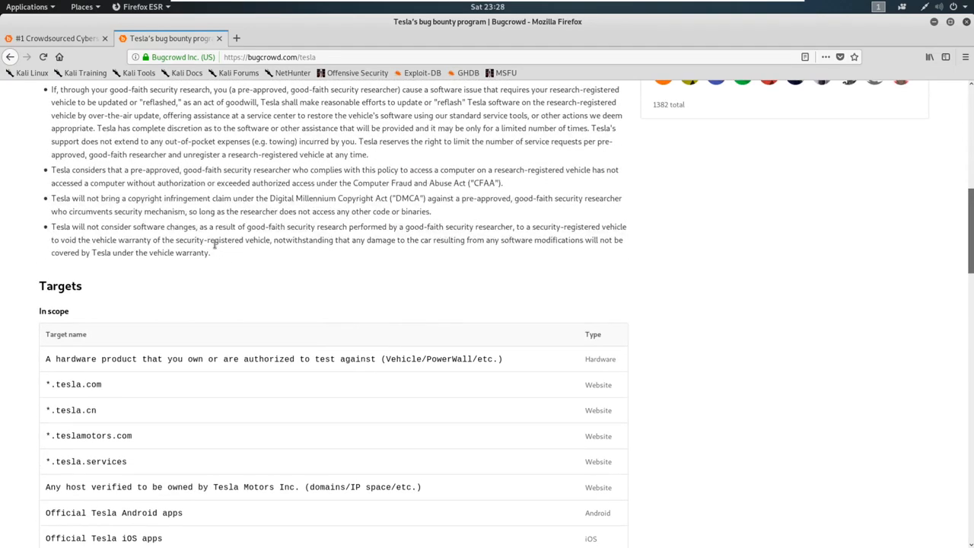